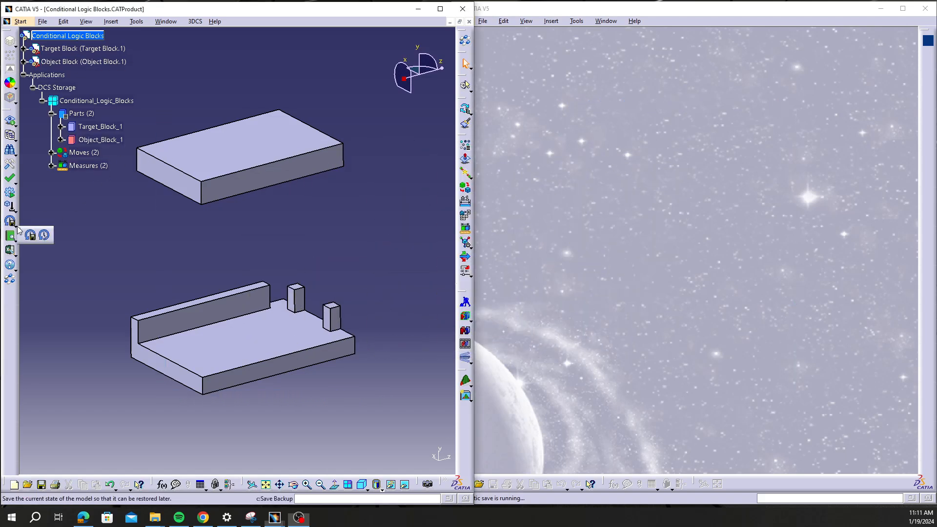
pyautogui.moveTo(44, 235)
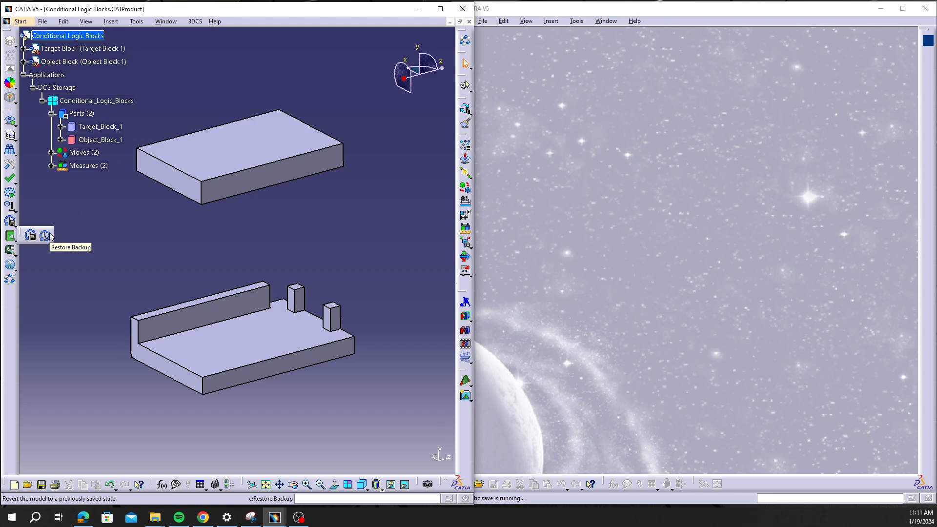
pyautogui.moveTo(287, 258)
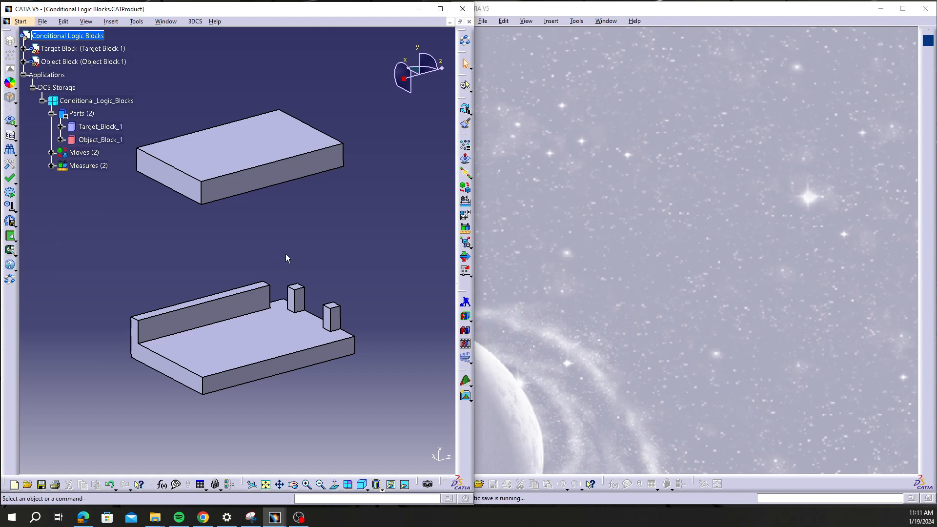
pyautogui.moveTo(537, 233)
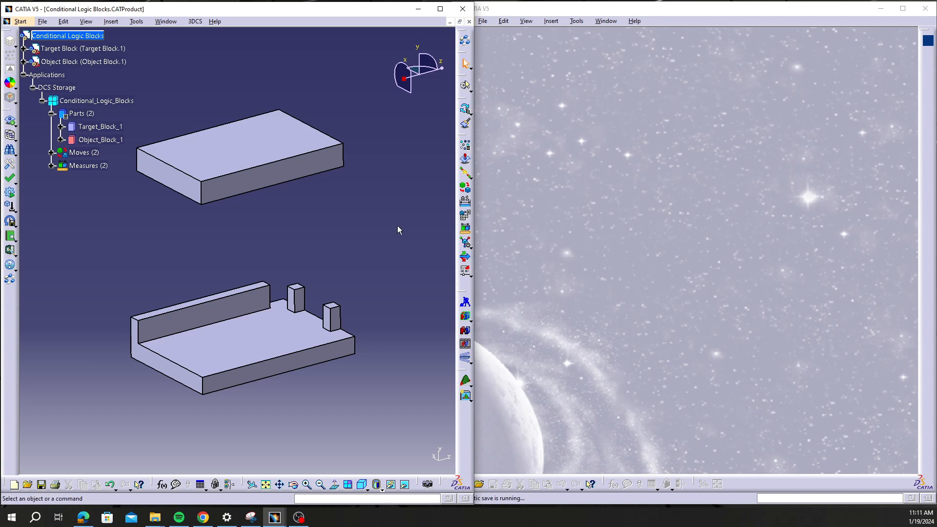
pyautogui.moveTo(394, 235)
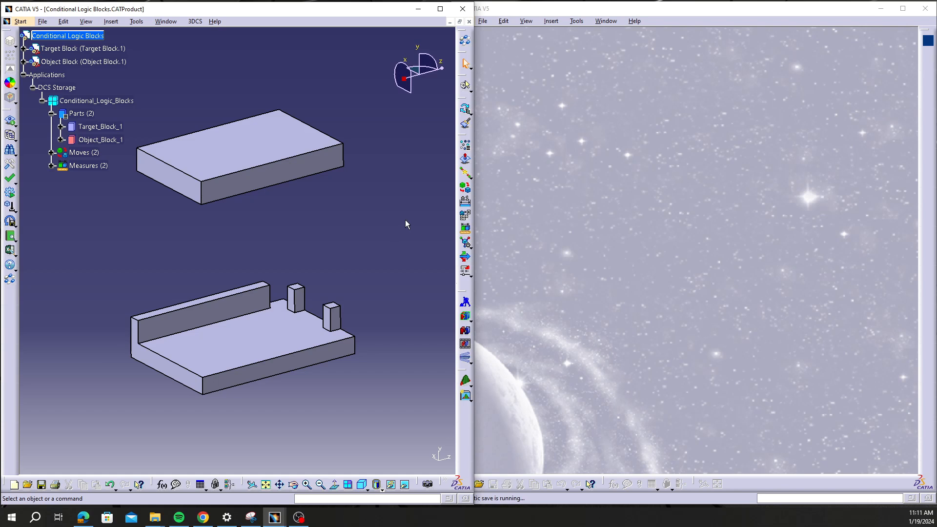
pyautogui.moveTo(594, 190)
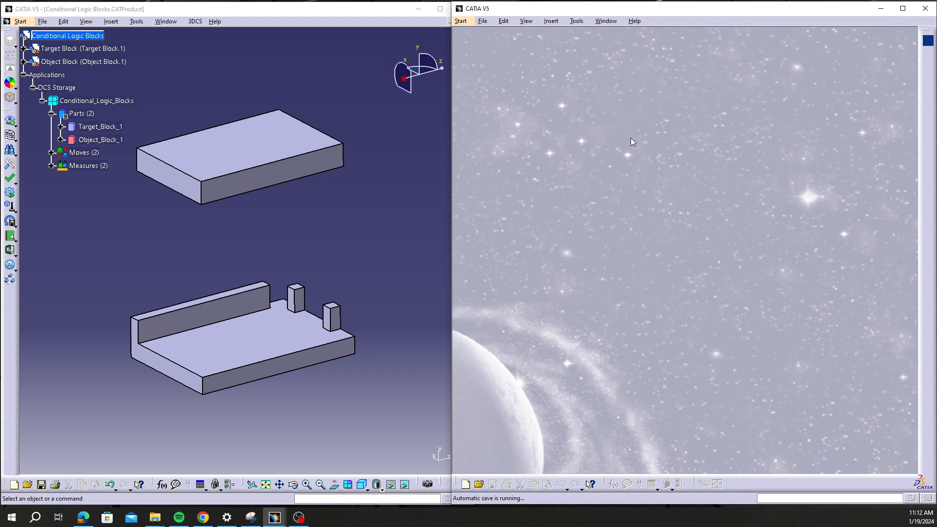
pyautogui.moveTo(638, 13)
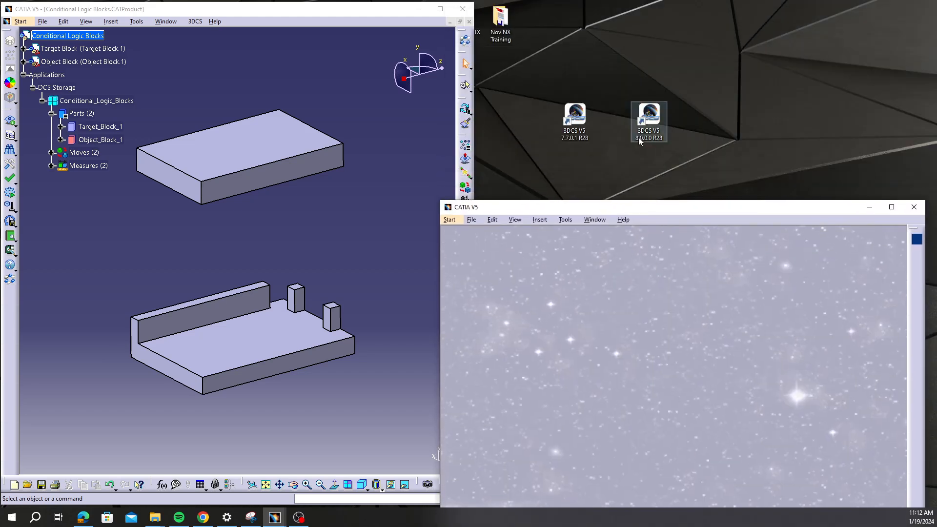
# Launch a second CATIA session from the older 3DCS V5 R28 desktop shortcut
pyautogui.click(574, 121)
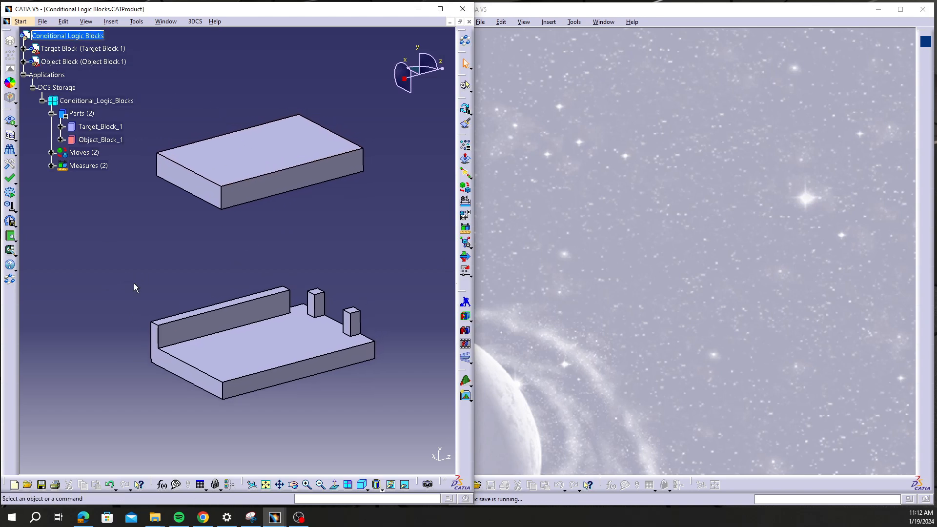
pyautogui.moveTo(137, 255)
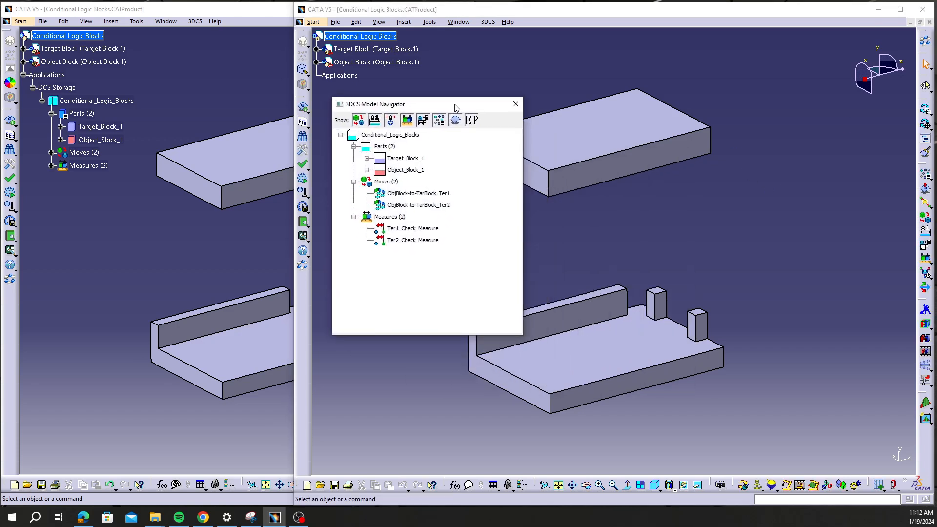
# Save the modified Conditional Logic Blocks product through Save Management
pyautogui.click(335, 21)
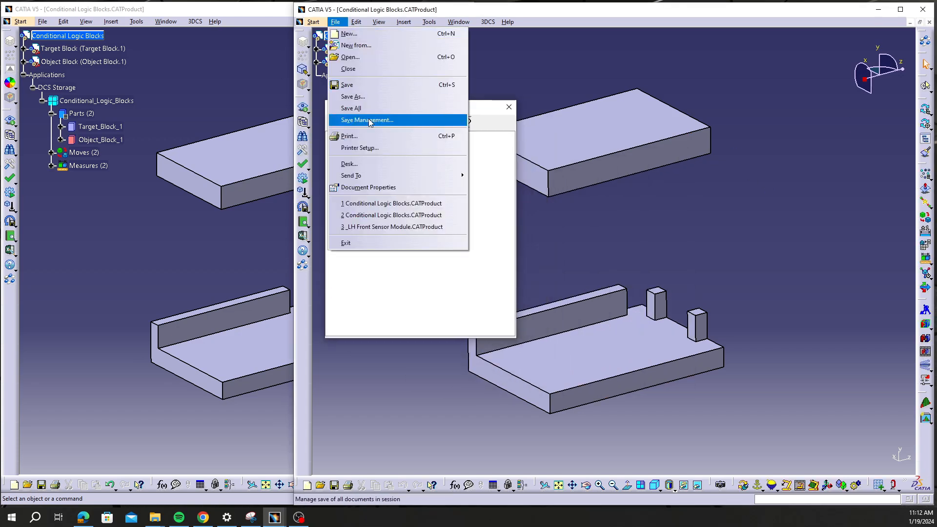
pyautogui.click(366, 121)
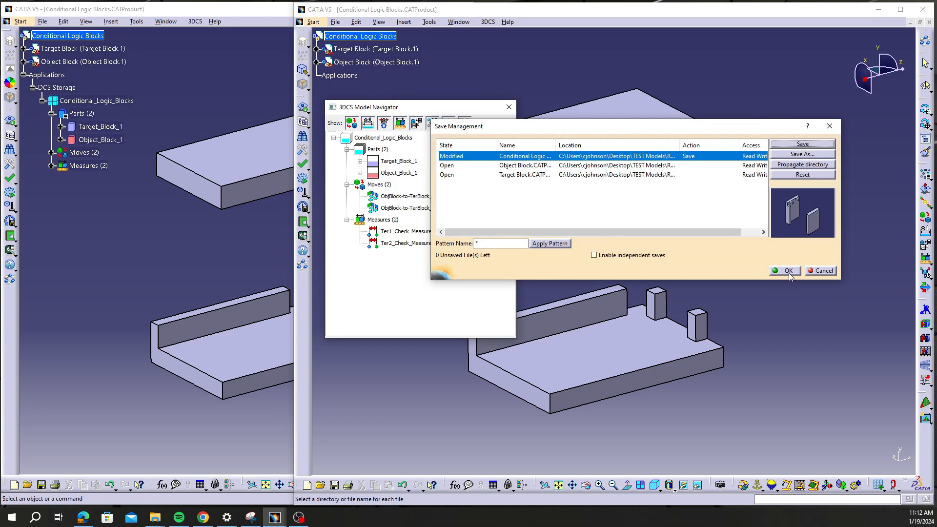
pyautogui.click(784, 271)
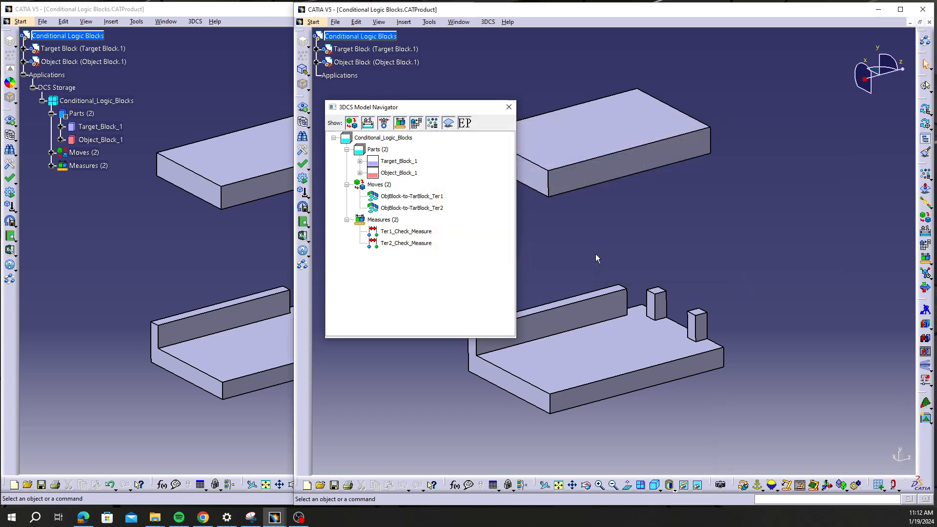
pyautogui.moveTo(560, 234)
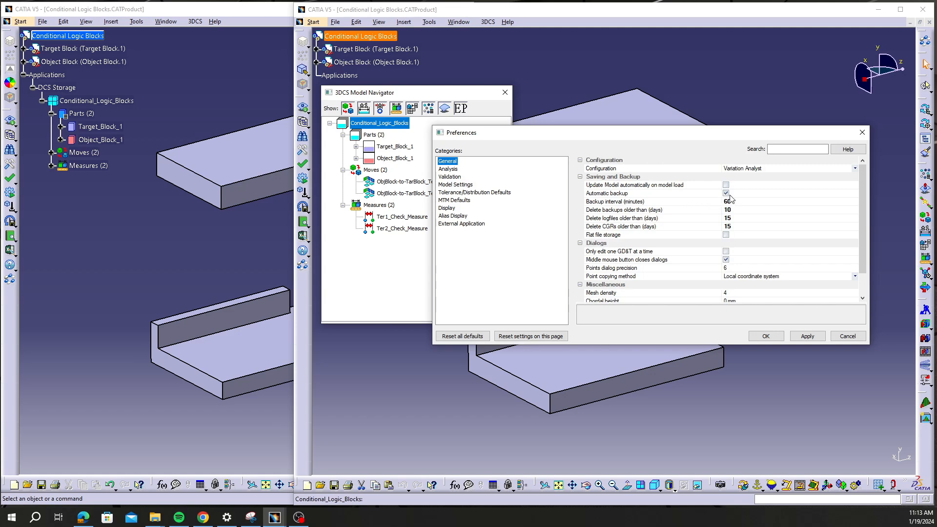
# Re-enable 3DCS automatic backup with a 60-minute interval and apply the preferences
pyautogui.click(726, 193)
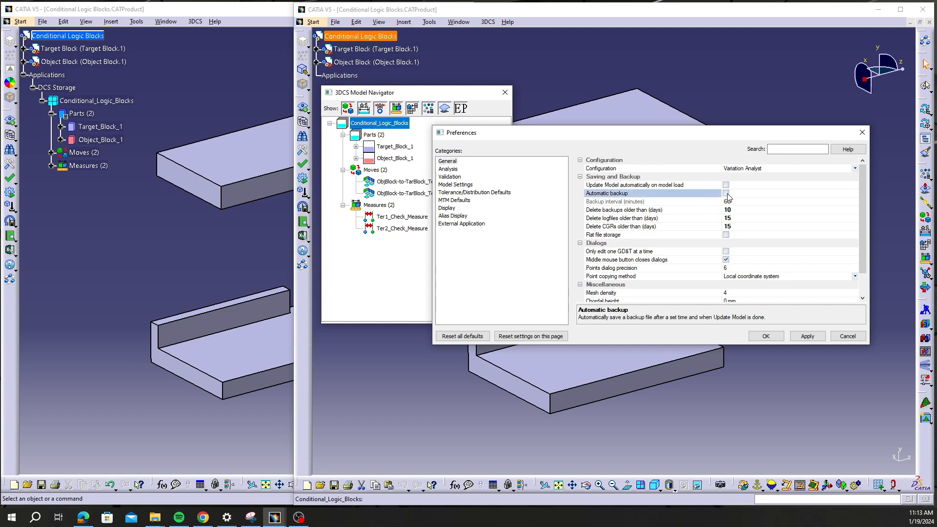
pyautogui.click(727, 193)
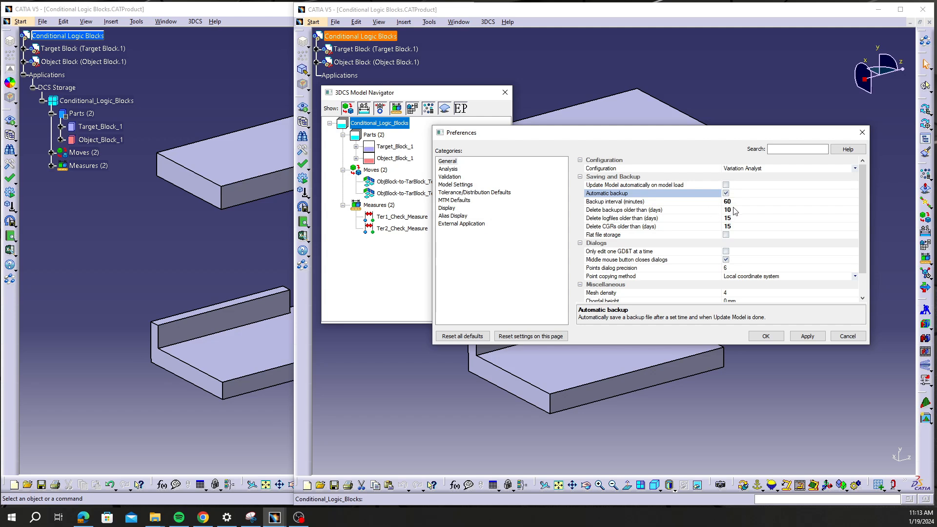
pyautogui.click(642, 201)
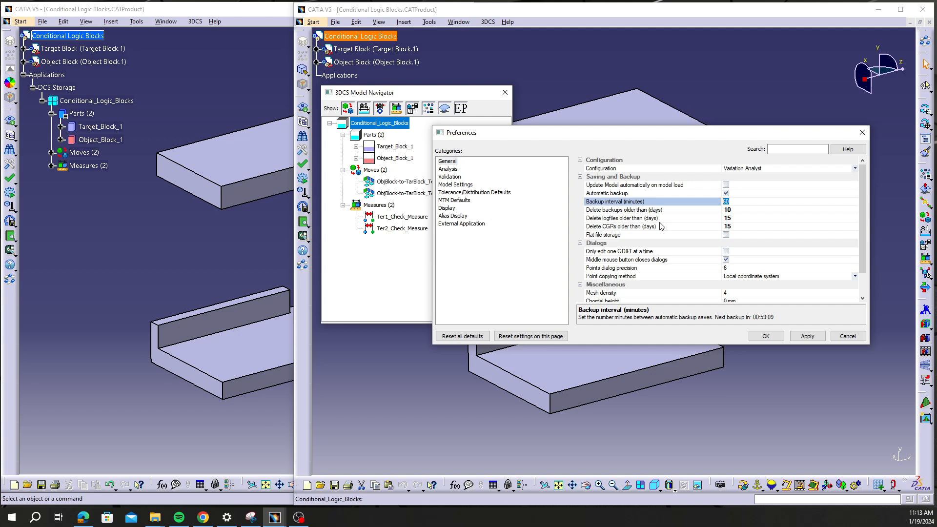
pyautogui.moveTo(662, 225)
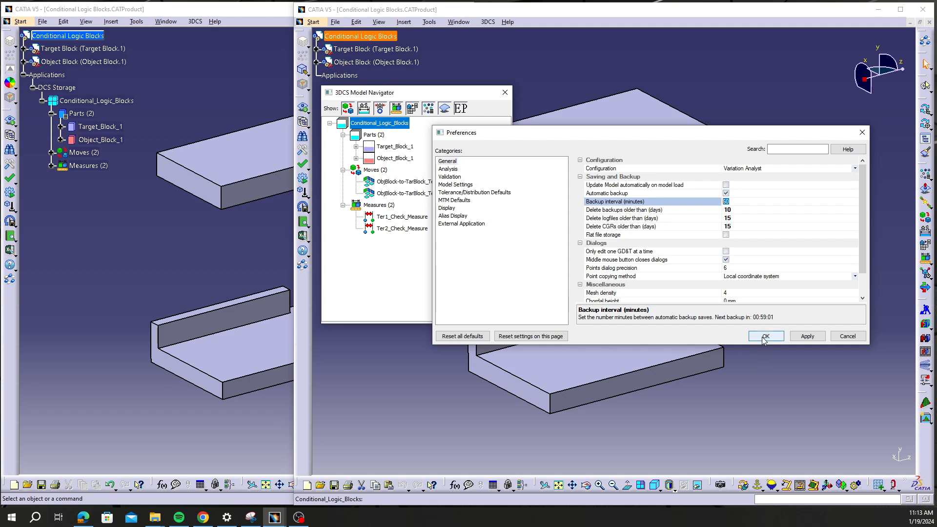
pyautogui.click(765, 335)
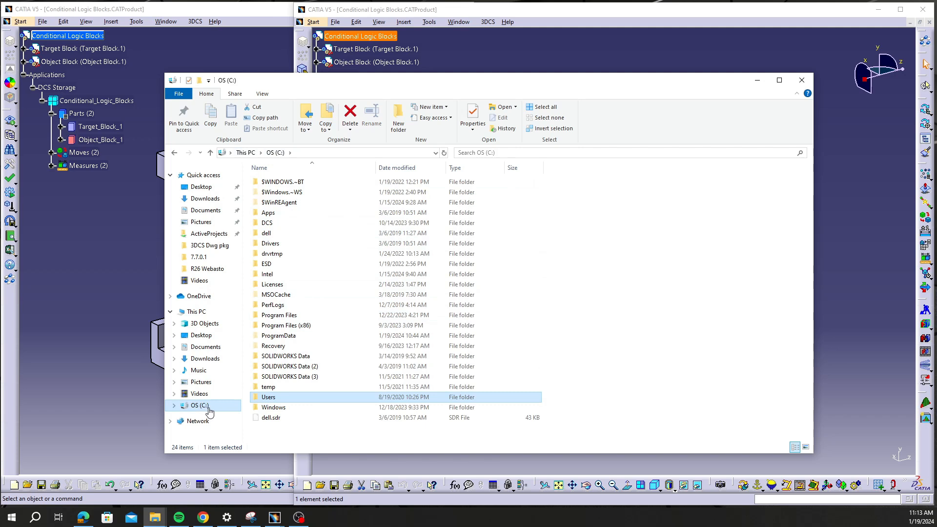
pyautogui.moveTo(276, 399)
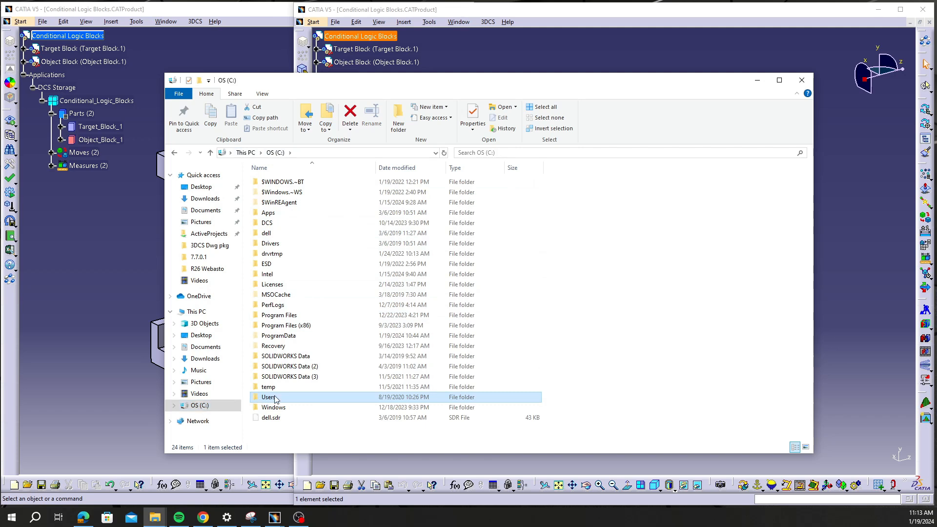
# Browse into Users, the personal user folder and its AppData folder
pyautogui.doubleClick(270, 397)
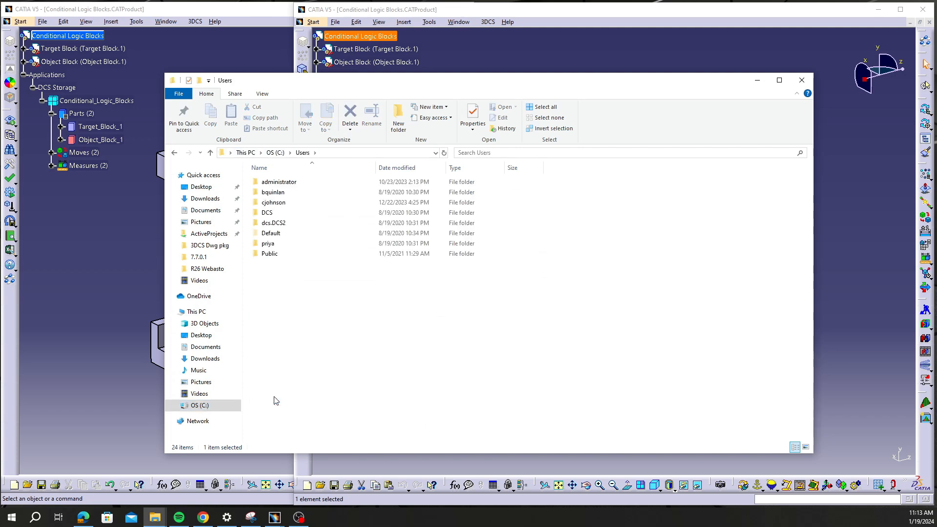
pyautogui.click(273, 202)
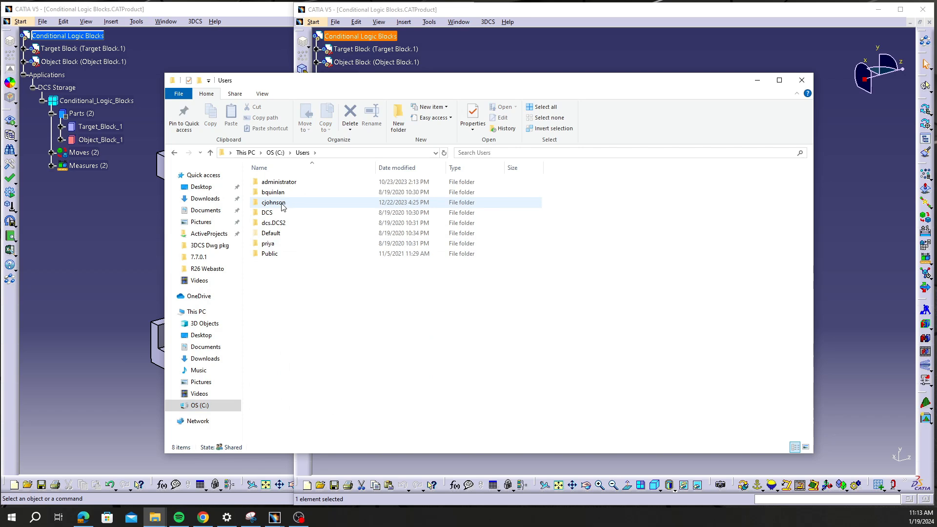
pyautogui.moveTo(275, 203)
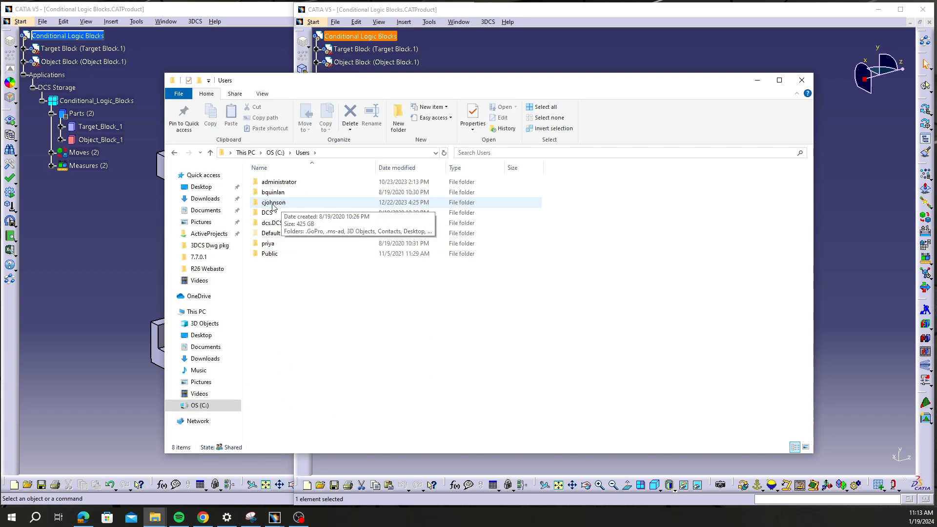
pyautogui.doubleClick(273, 202)
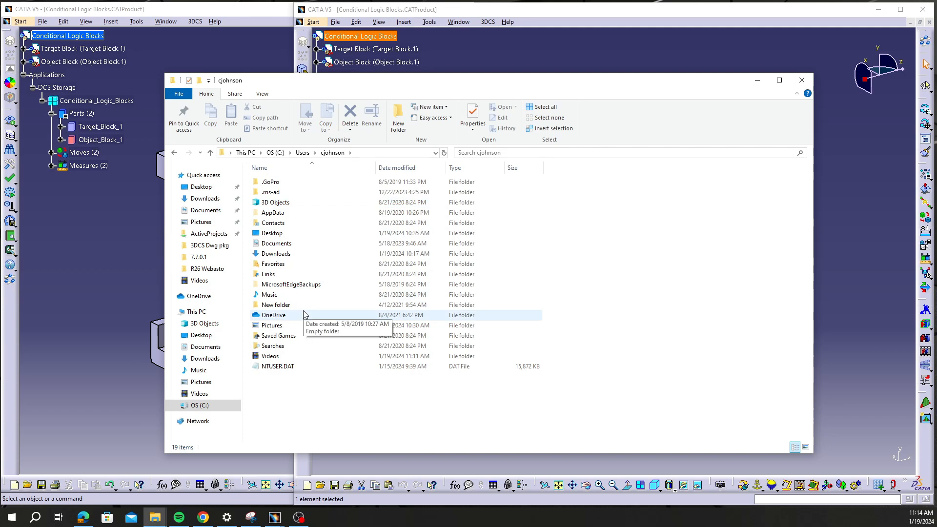
pyautogui.doubleClick(272, 212)
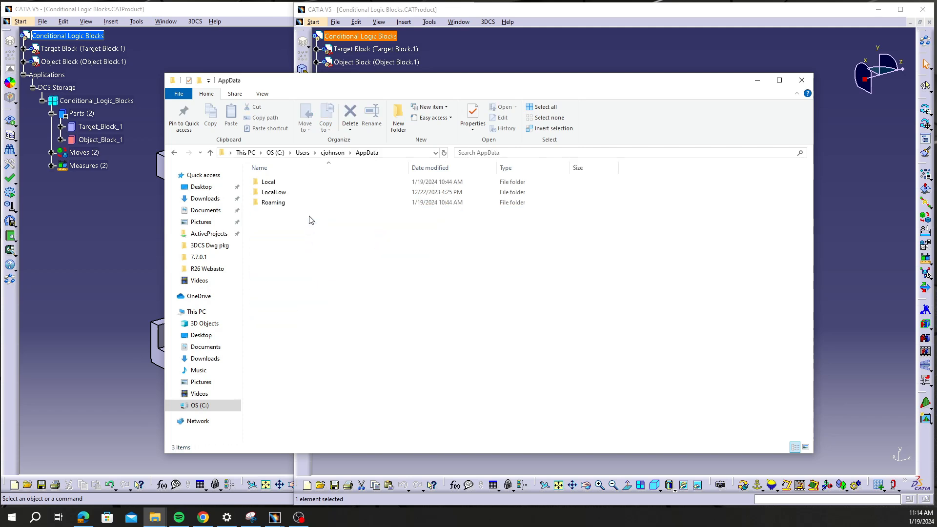
# Continue into Local and DCS to reach the DCS_V5 data folder
pyautogui.click(269, 182)
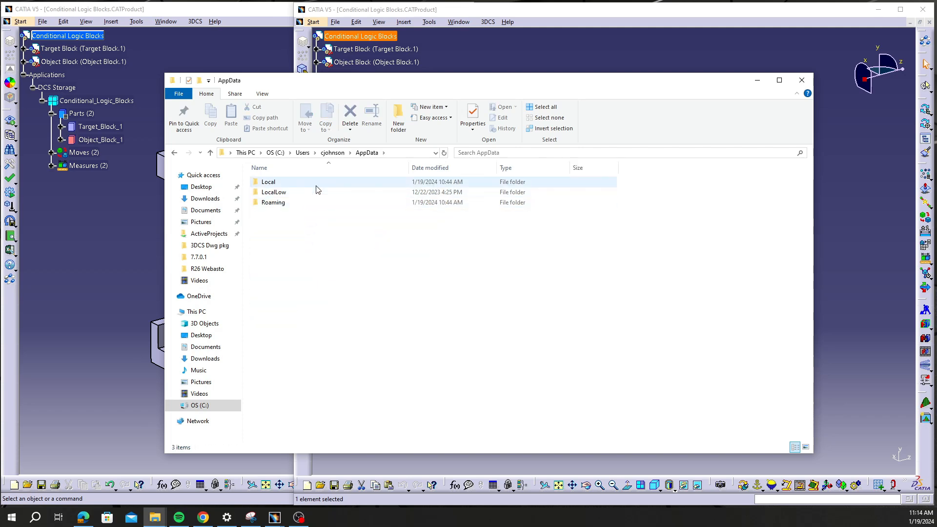
pyautogui.doubleClick(268, 181)
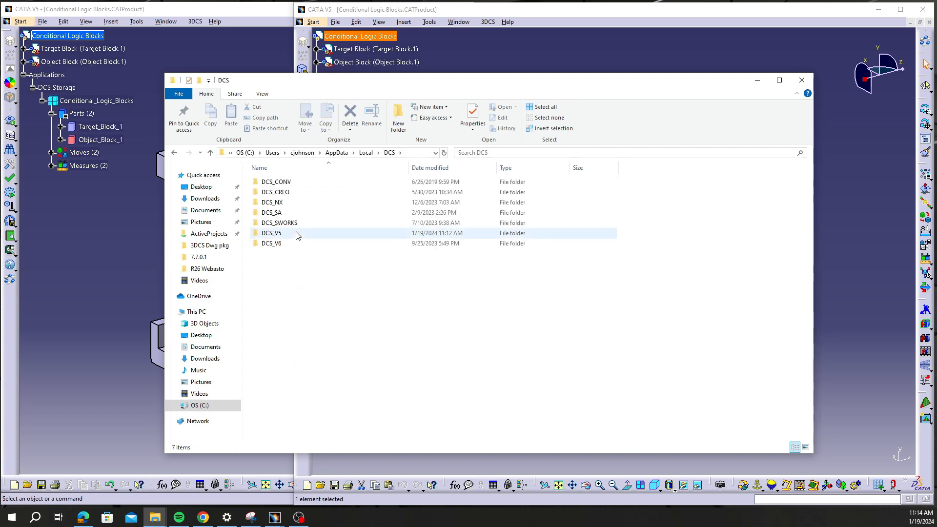
pyautogui.moveTo(295, 233)
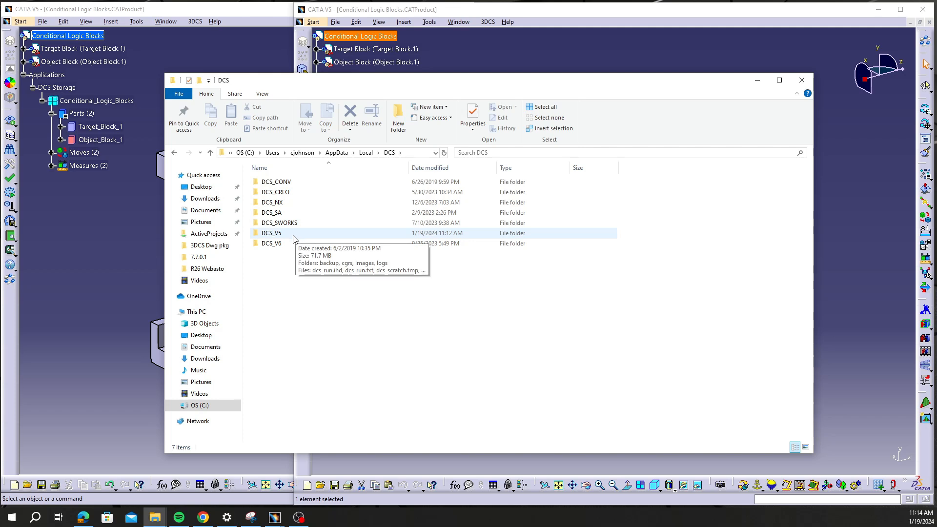
pyautogui.moveTo(285, 240)
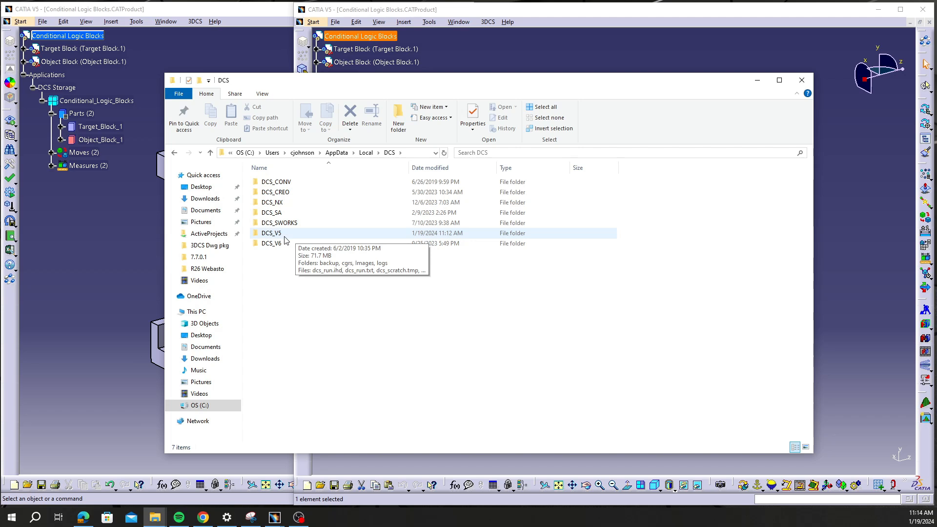
pyautogui.doubleClick(271, 233)
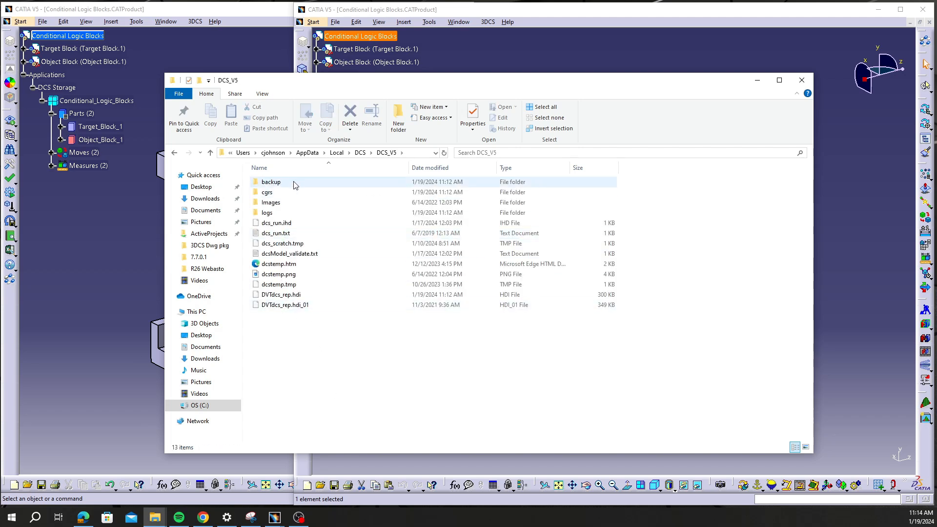
# Enter the DCS_V5 backup folder and scroll to the Conditional Logic Blocks .wtx backups
pyautogui.doubleClick(271, 182)
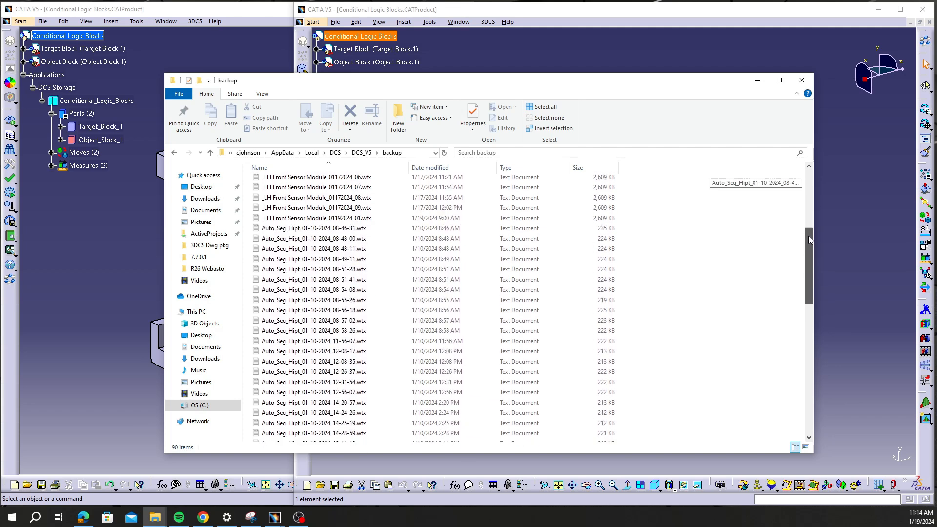
pyautogui.scroll(-3)
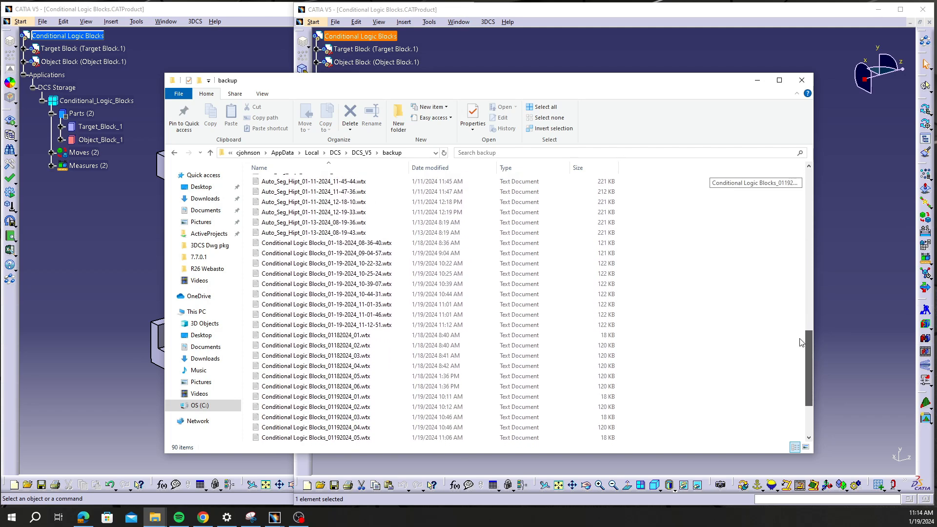
pyautogui.scroll(-3)
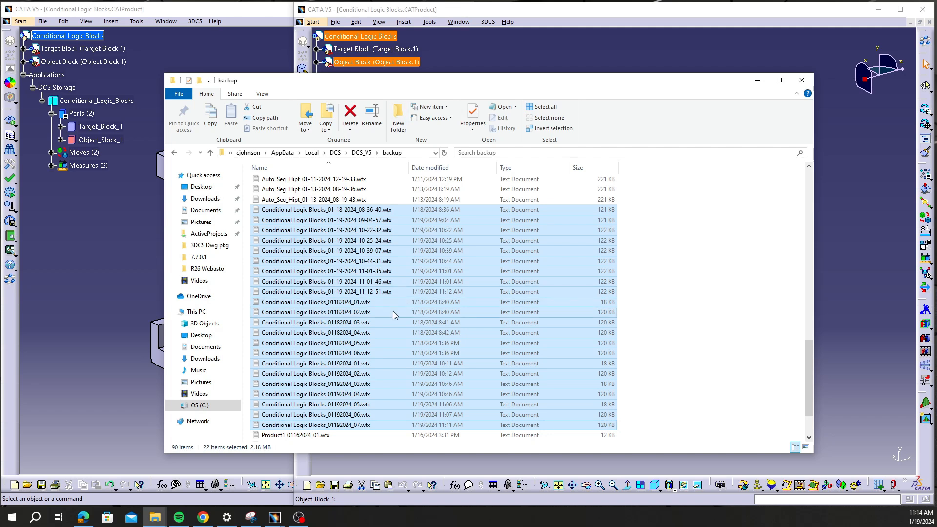
pyautogui.moveTo(371, 316)
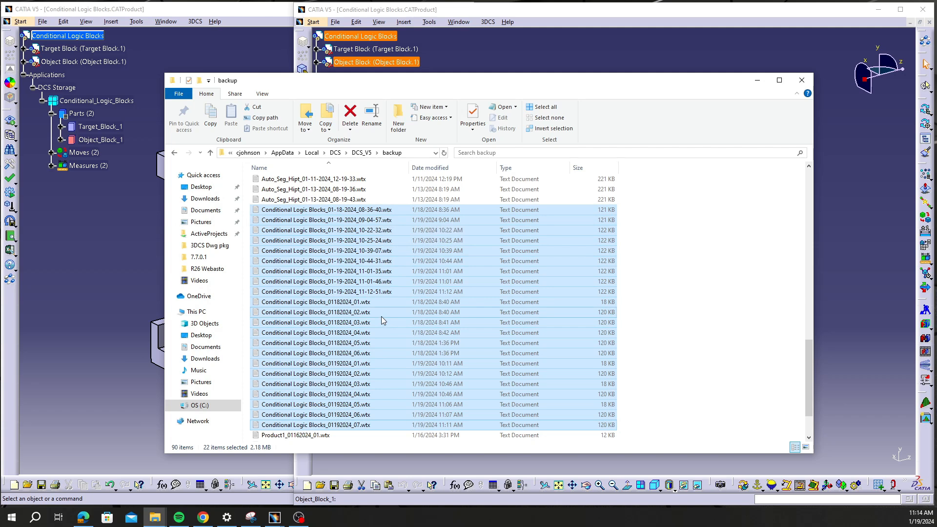
pyautogui.moveTo(372, 273)
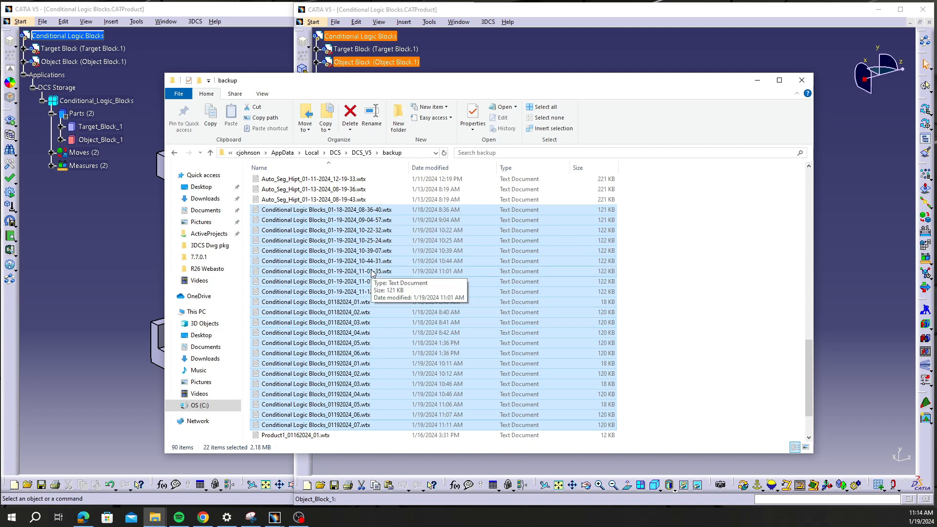
pyautogui.moveTo(441, 272)
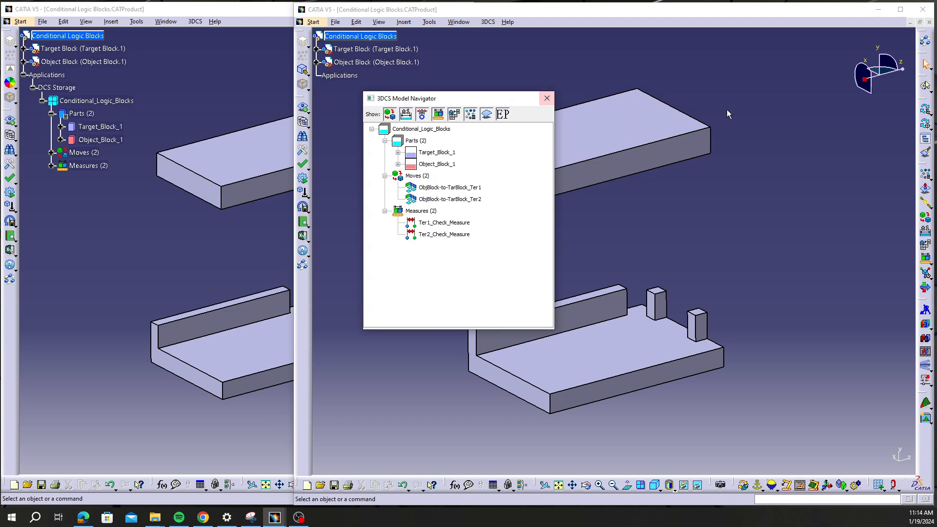
pyautogui.moveTo(740, 190)
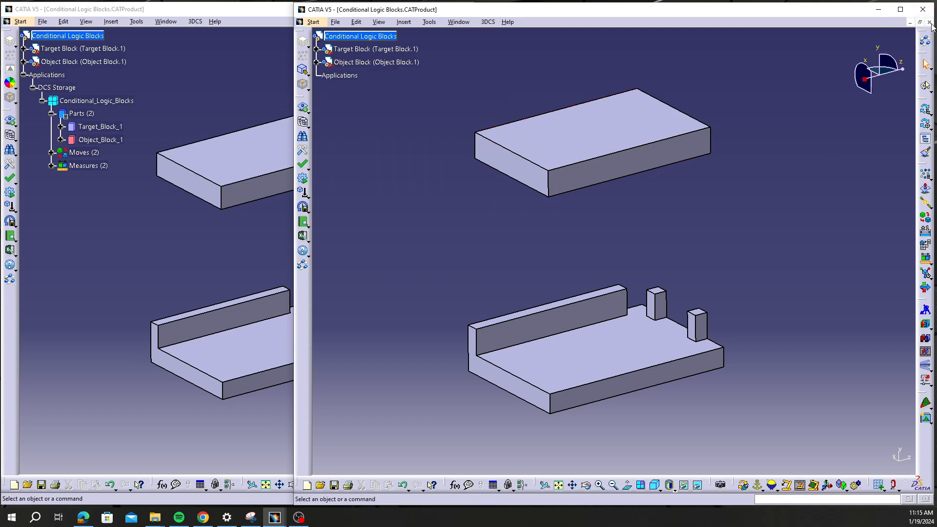
# Close the Conditional Logic Blocks model in the first session without saving
pyautogui.click(922, 21)
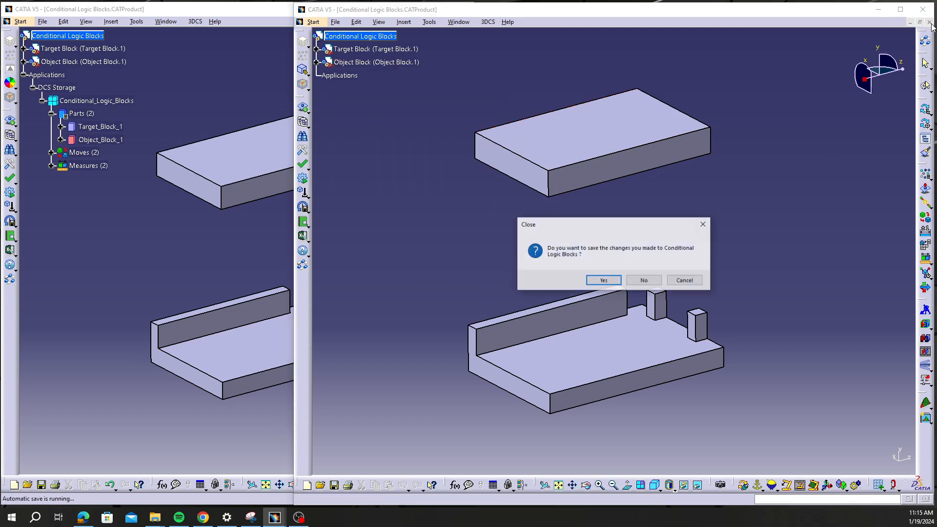
pyautogui.moveTo(644, 281)
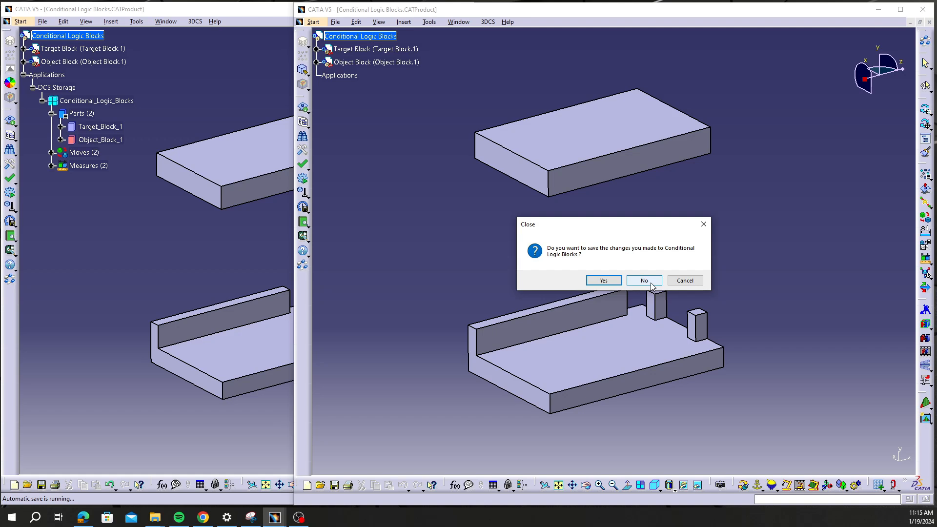
pyautogui.click(643, 280)
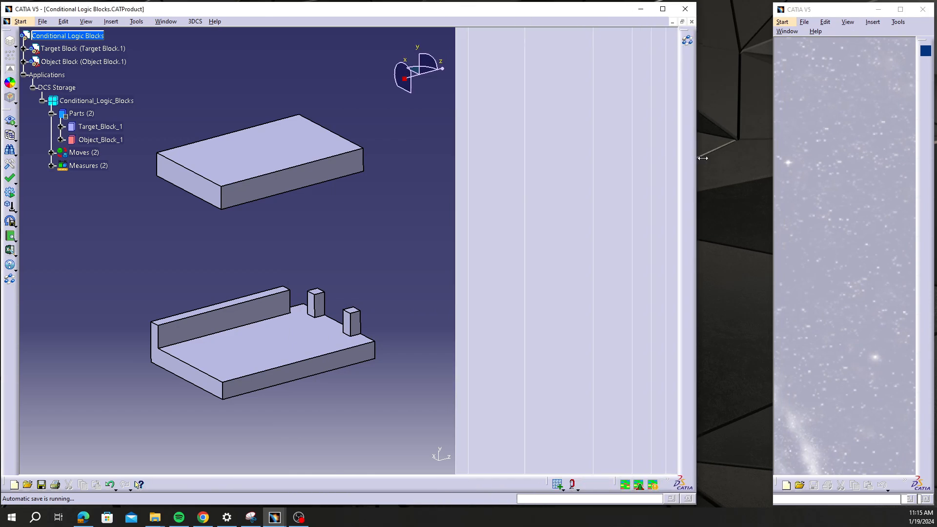
# Maximize the remaining CATIA session and close its model without saving
pyautogui.click(662, 9)
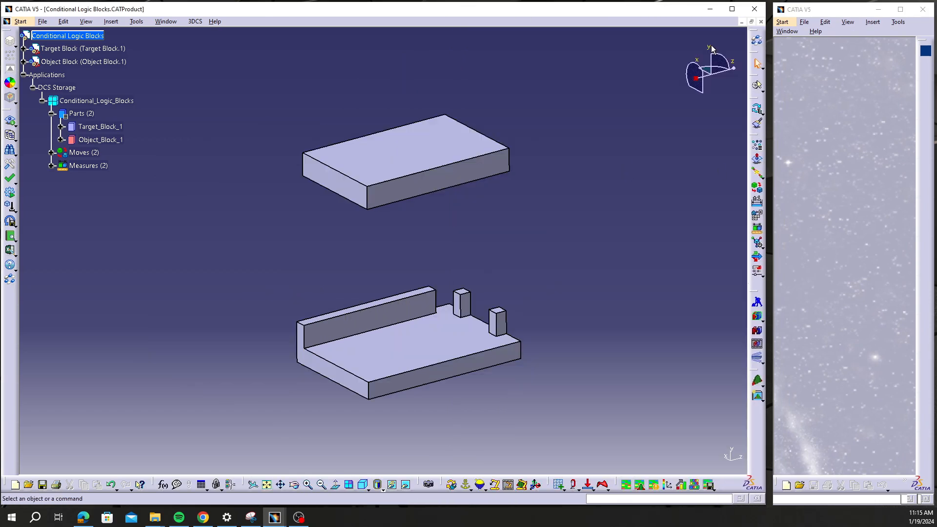
pyautogui.click(754, 9)
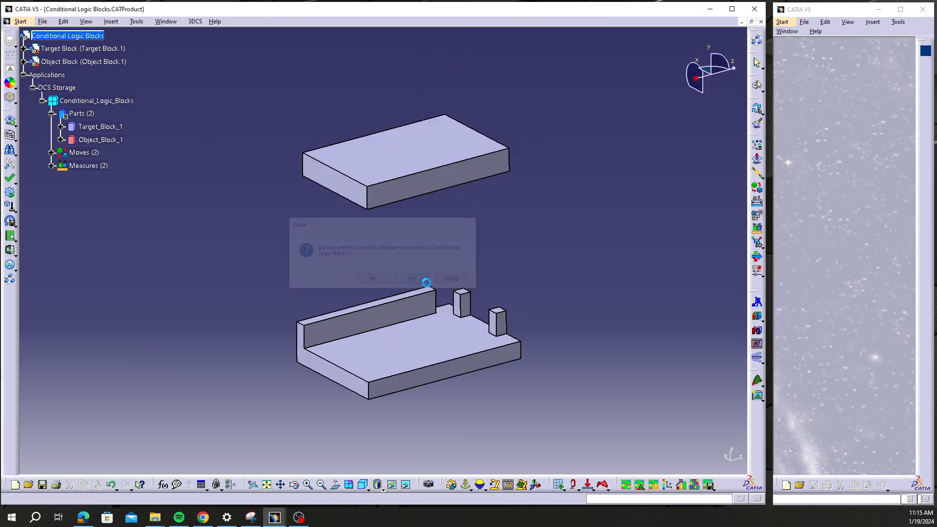
pyautogui.click(411, 278)
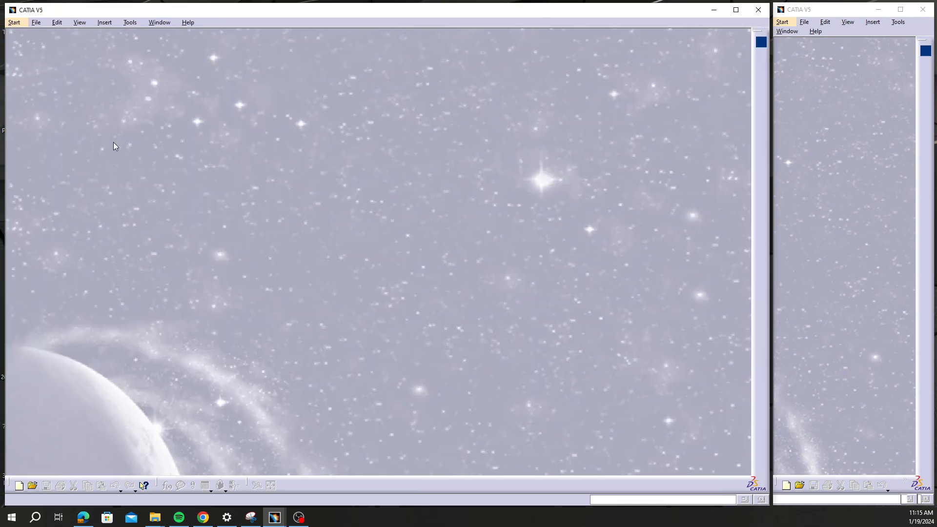
# Start File > Open to reopen Conditional Logic Blocks.CATProduct from Restore\7.7.0.1
pyautogui.click(35, 23)
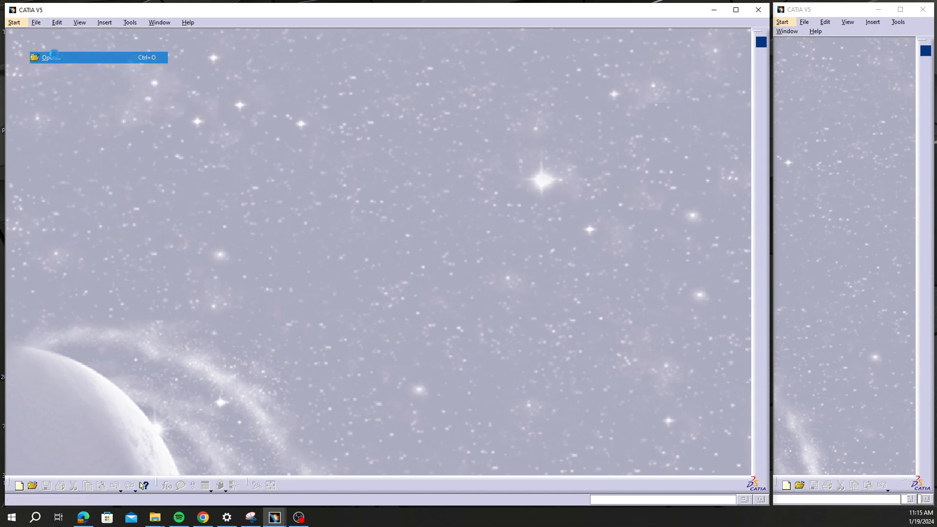
pyautogui.click(50, 56)
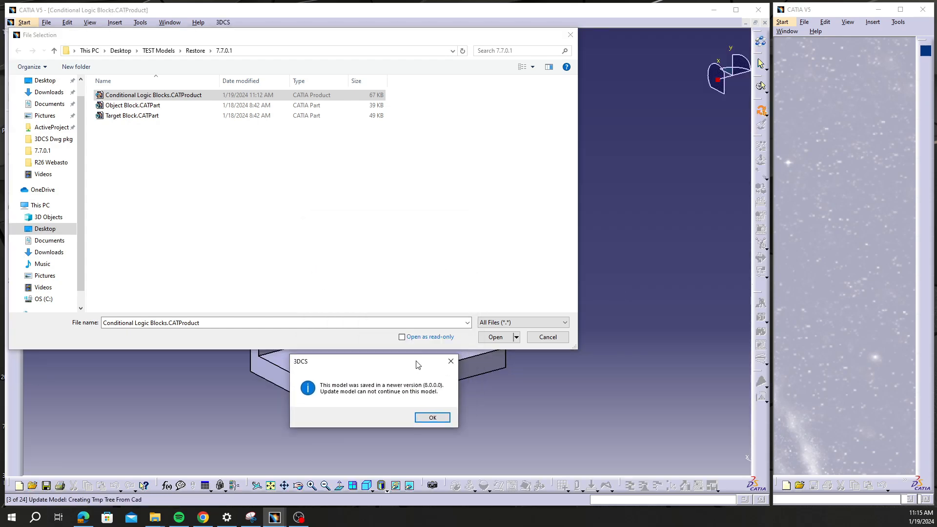
pyautogui.moveTo(390, 390)
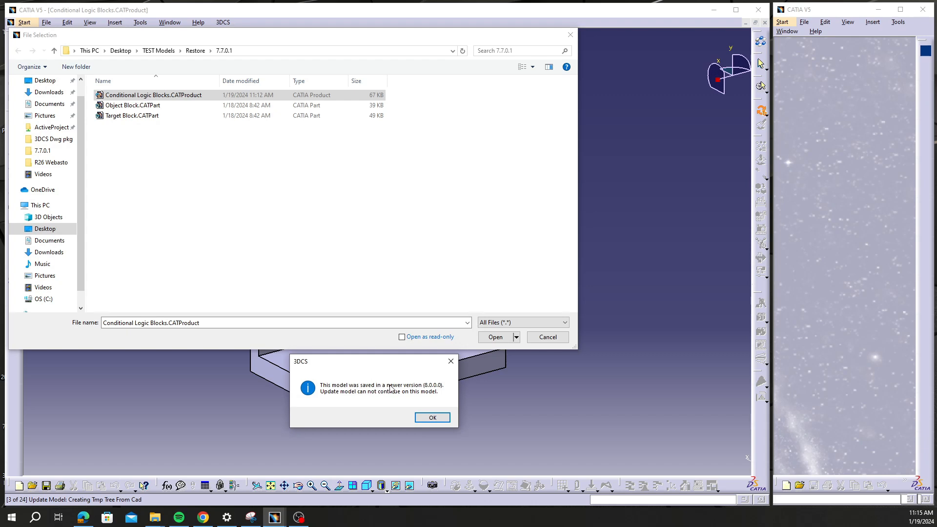
pyautogui.moveTo(426, 405)
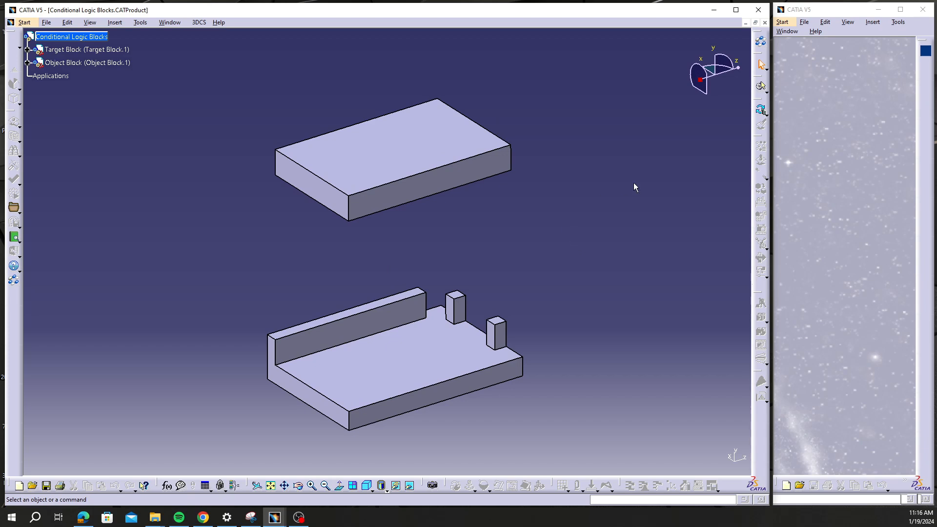
pyautogui.moveTo(752, 177)
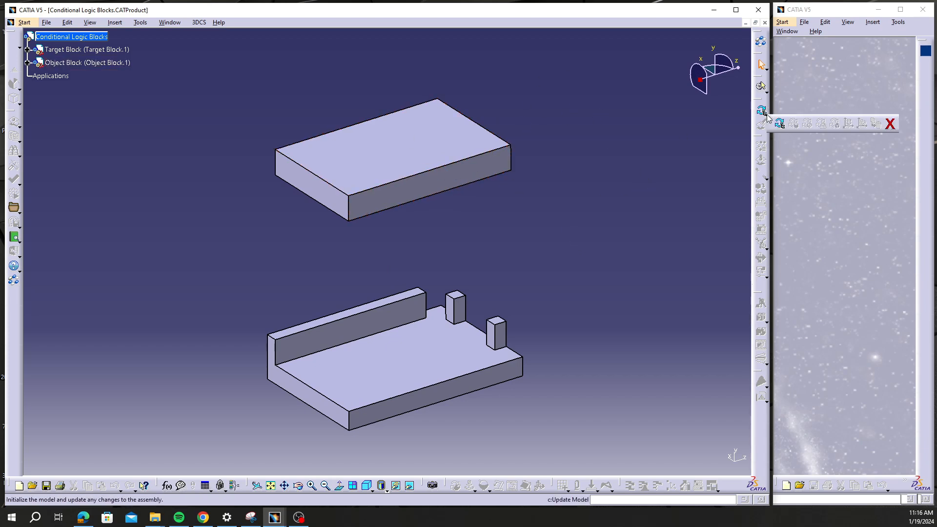
pyautogui.moveTo(890, 124)
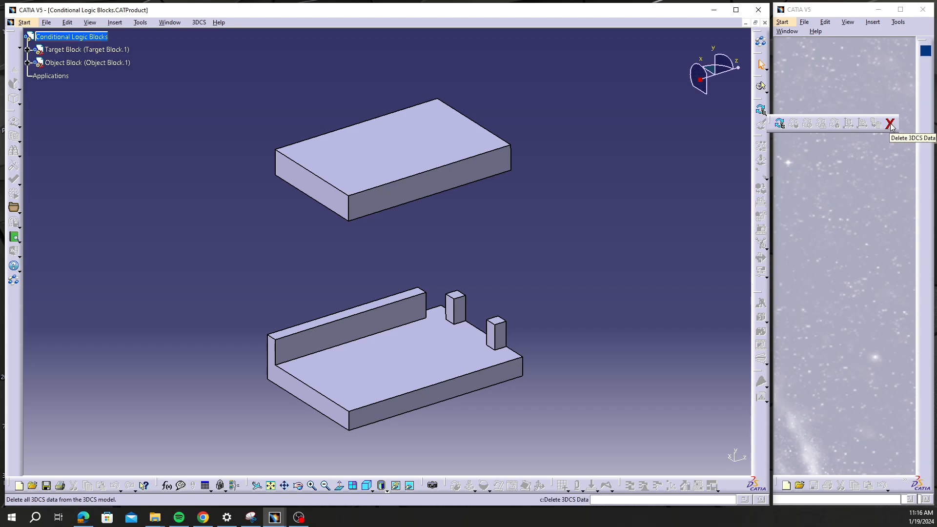
pyautogui.moveTo(892, 127)
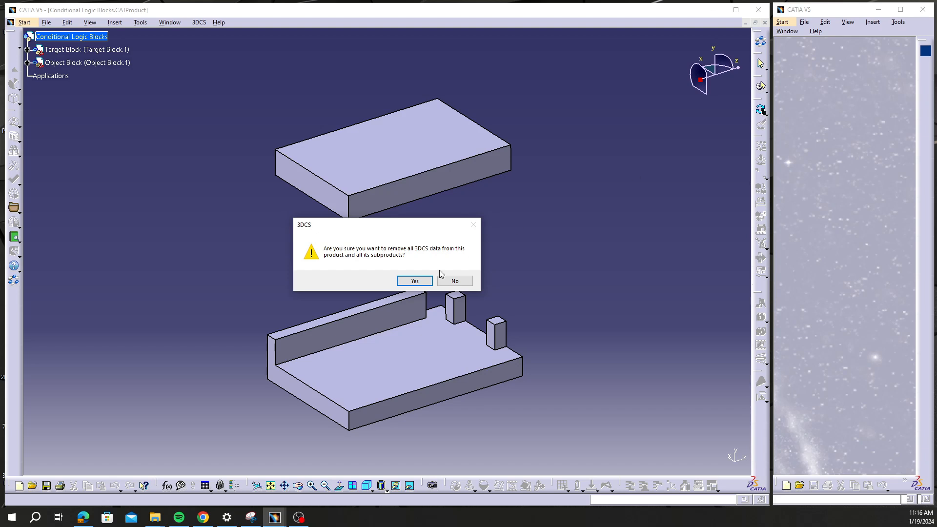
# Confirm deleting all 3DCS data from the product and its subproducts
pyautogui.click(414, 281)
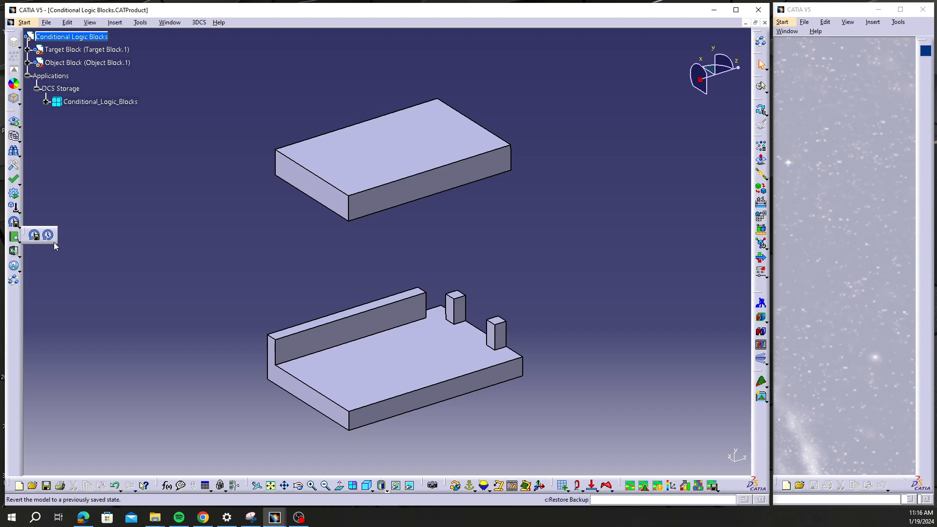
pyautogui.moveTo(48, 235)
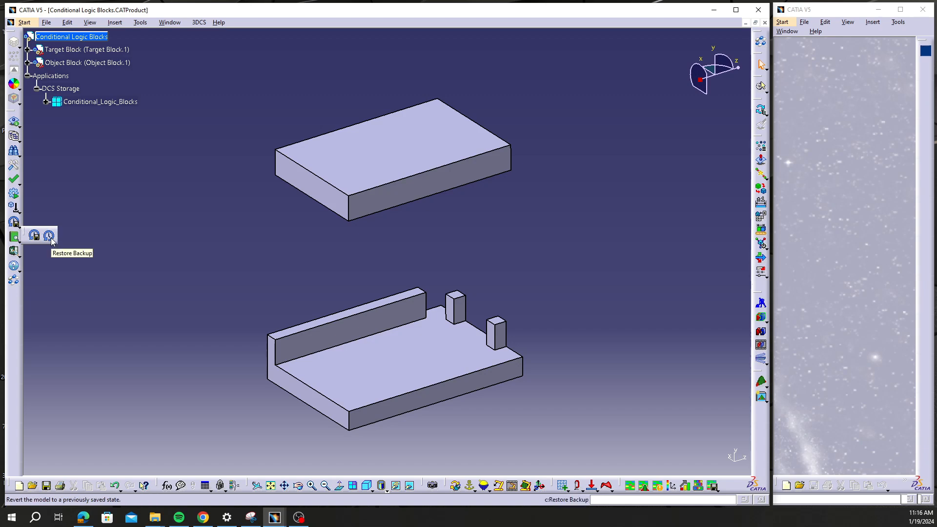
# Restore 3DCS data from Conditional Logic Blocks_01182024_06.wtx and expand the restored node
pyautogui.click(50, 235)
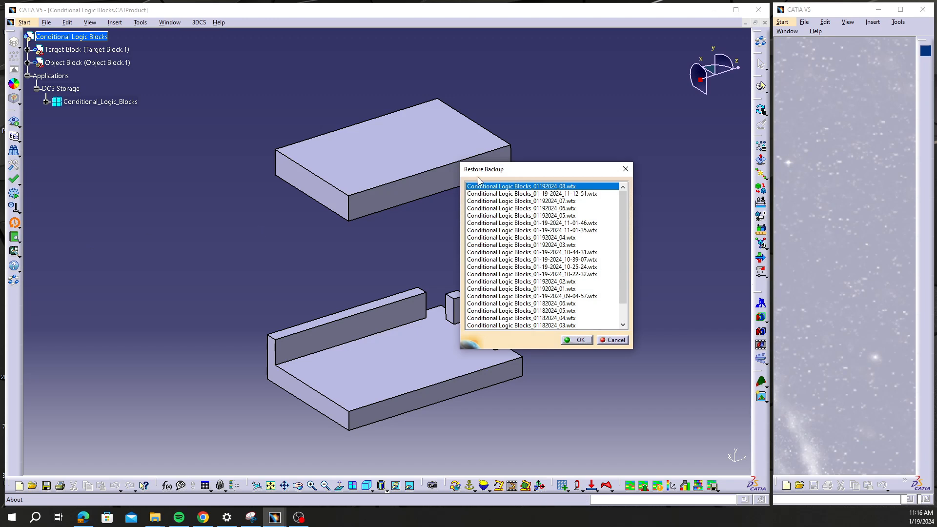
pyautogui.moveTo(543, 169); pyautogui.dragTo(327, 96)
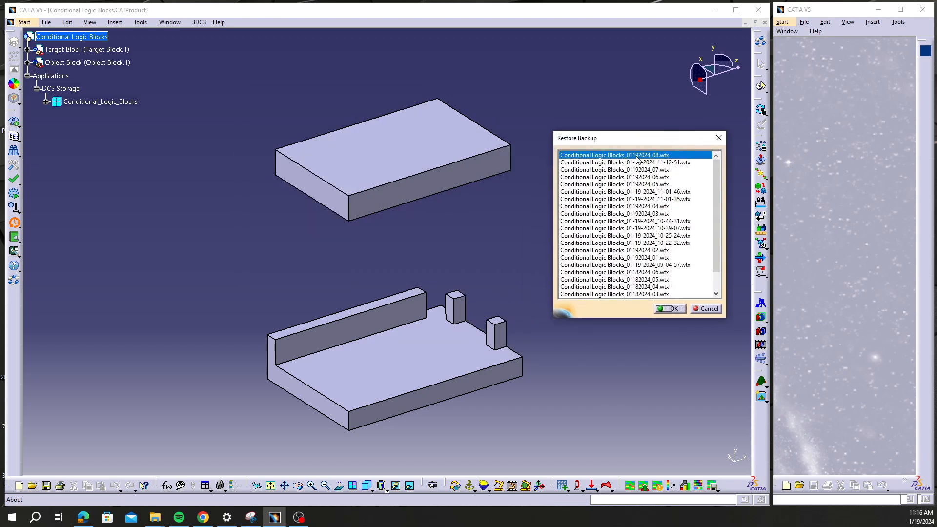
pyautogui.scroll(-3)
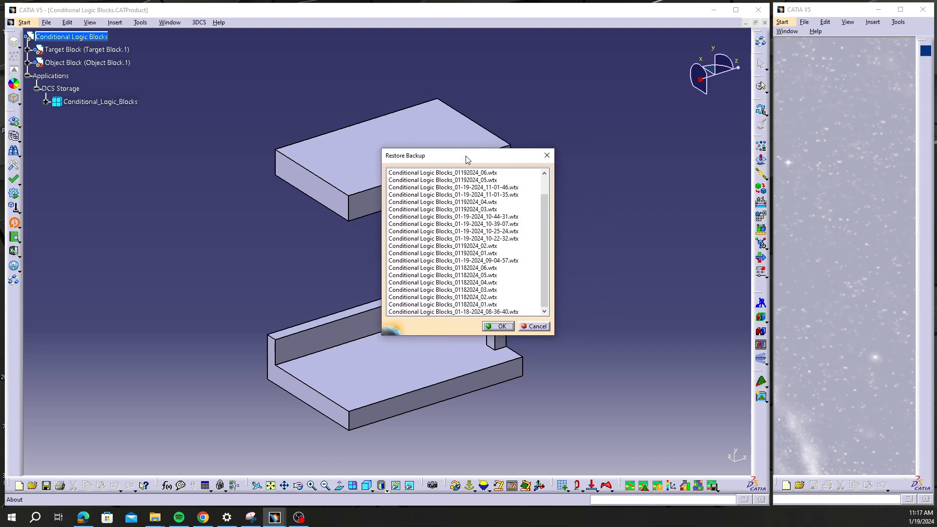
pyautogui.moveTo(839, 497)
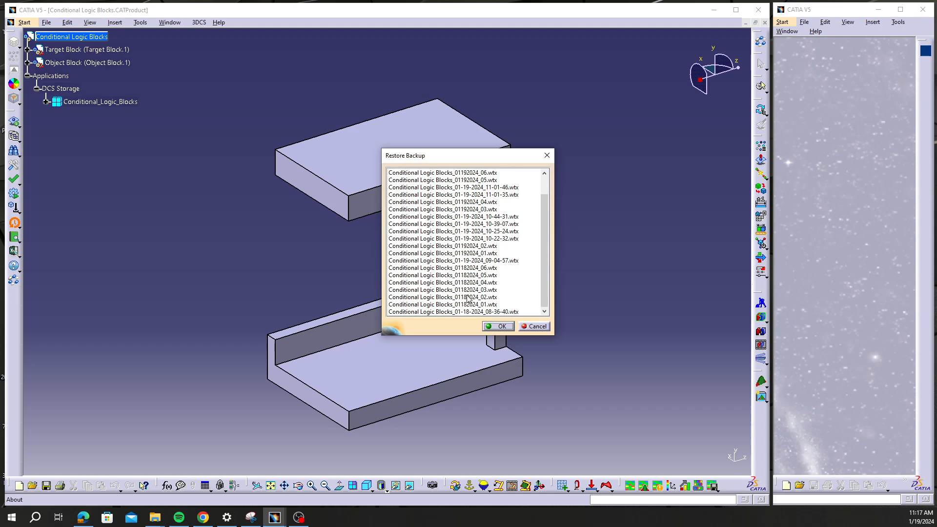
pyautogui.click(462, 276)
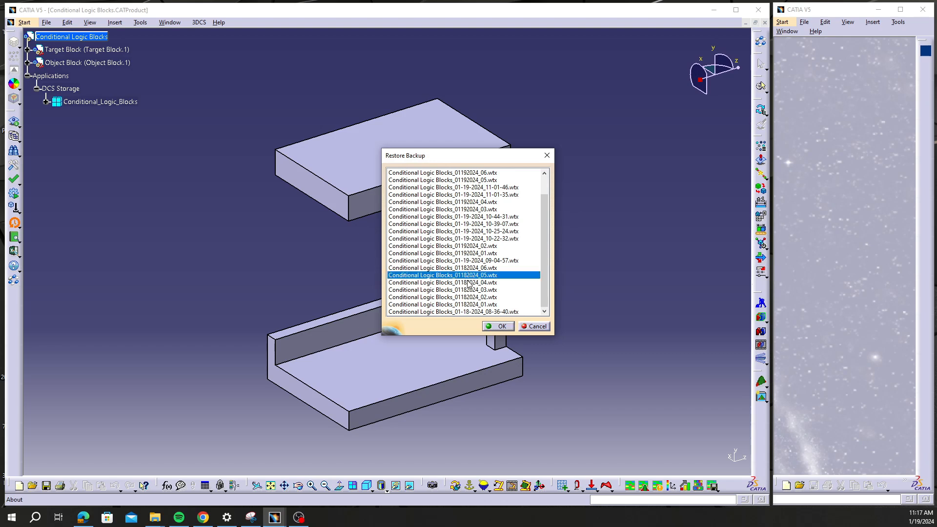
pyautogui.click(441, 267)
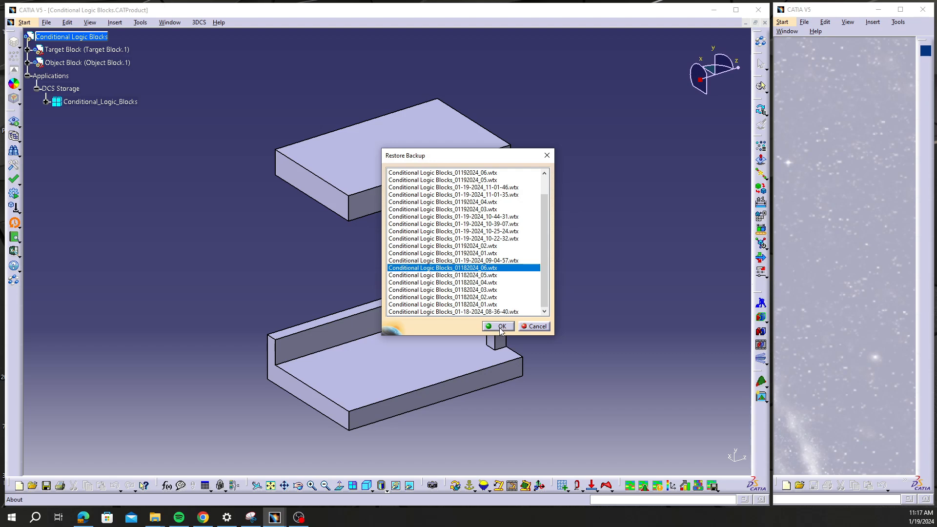
pyautogui.click(497, 326)
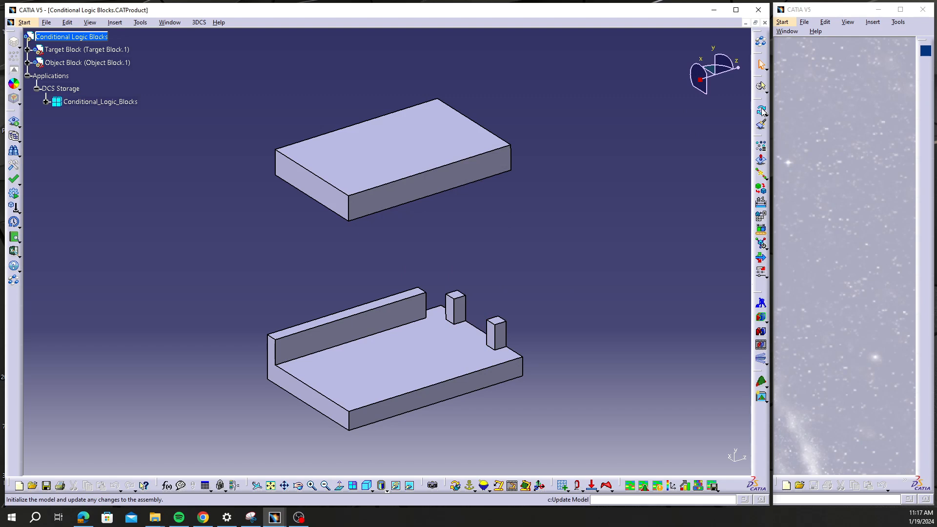
pyautogui.click(47, 101)
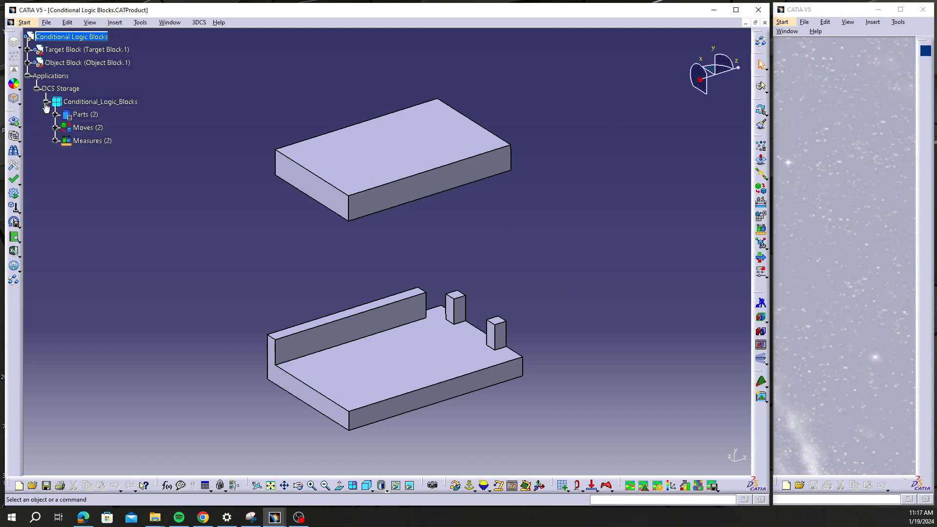
# Expand the restored Parts, Moves and Measures groups to list their items
pyautogui.click(60, 115)
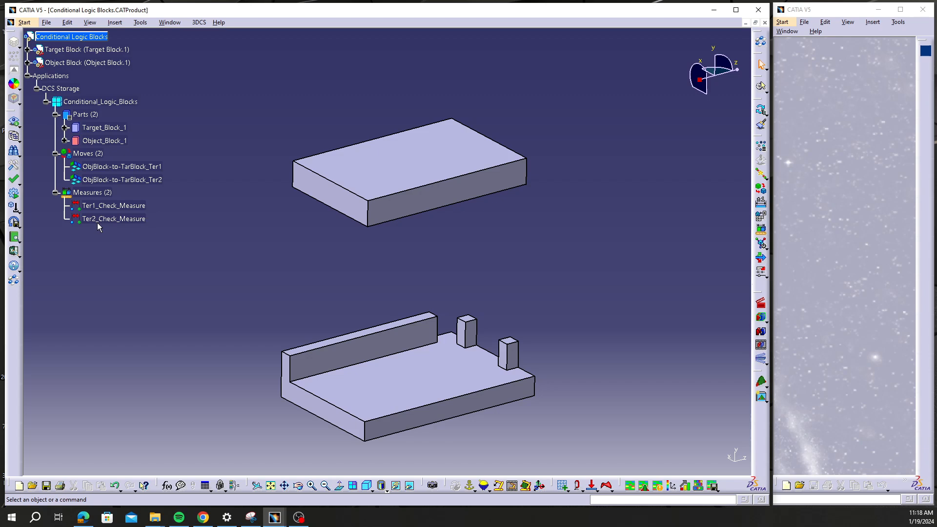
pyautogui.moveTo(115, 282)
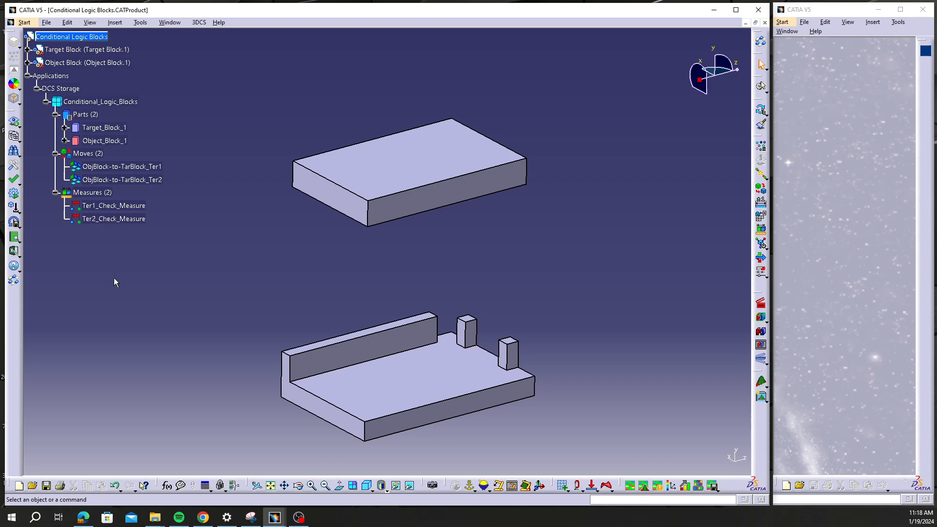
pyautogui.moveTo(264, 279)
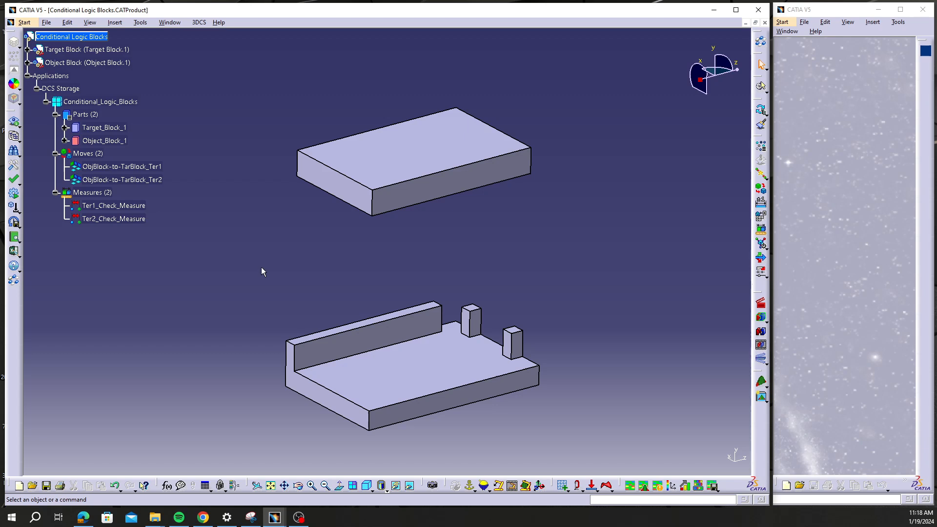
pyautogui.moveTo(265, 267)
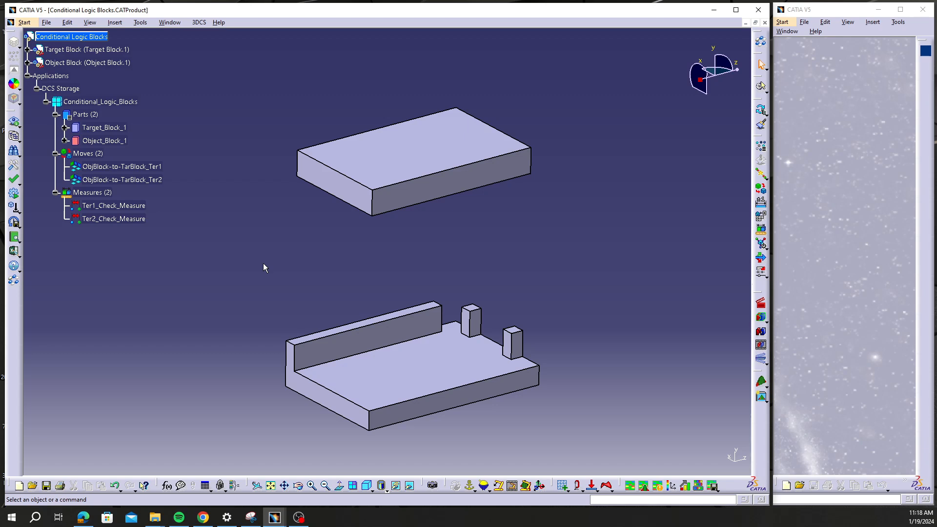
pyautogui.moveTo(562, 267)
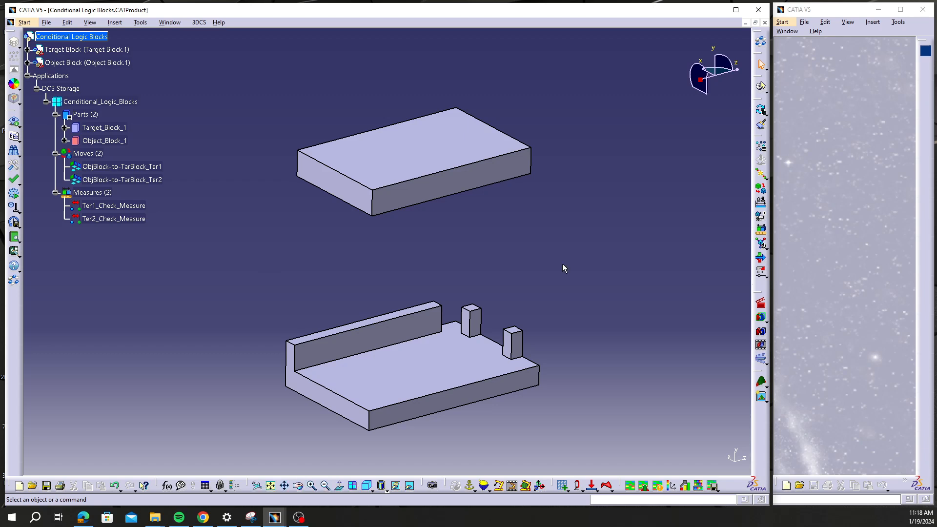
pyautogui.moveTo(31, 231)
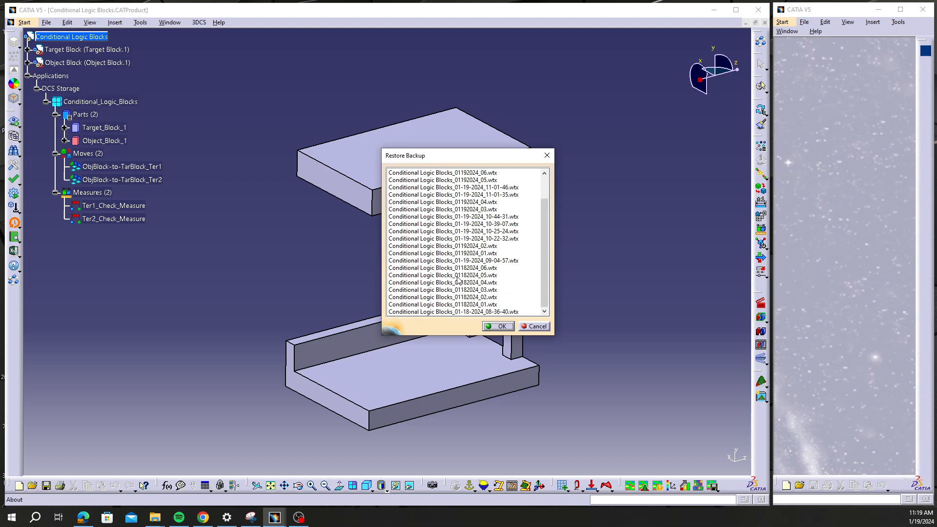
# Restore the 3DCS data from the Conditional Logic Blocks_01182024_05.wtx backup
pyautogui.click(460, 275)
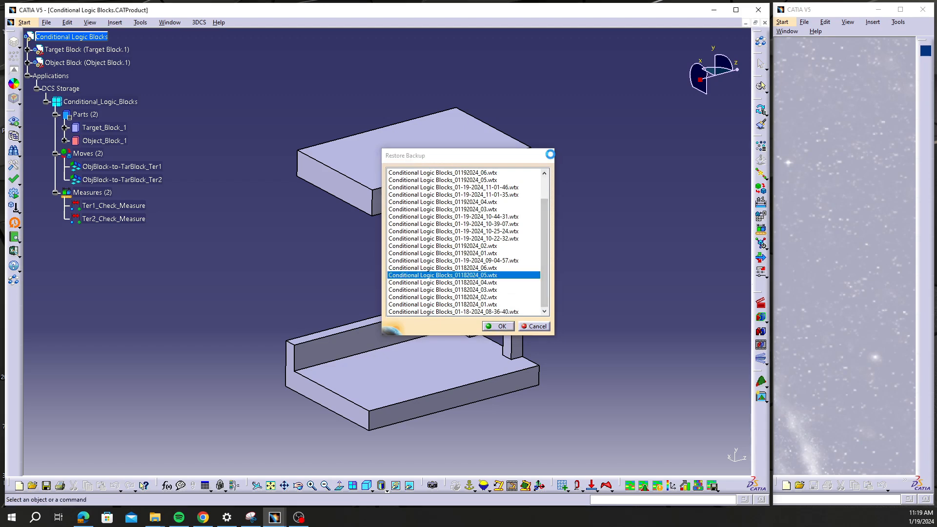
pyautogui.click(497, 327)
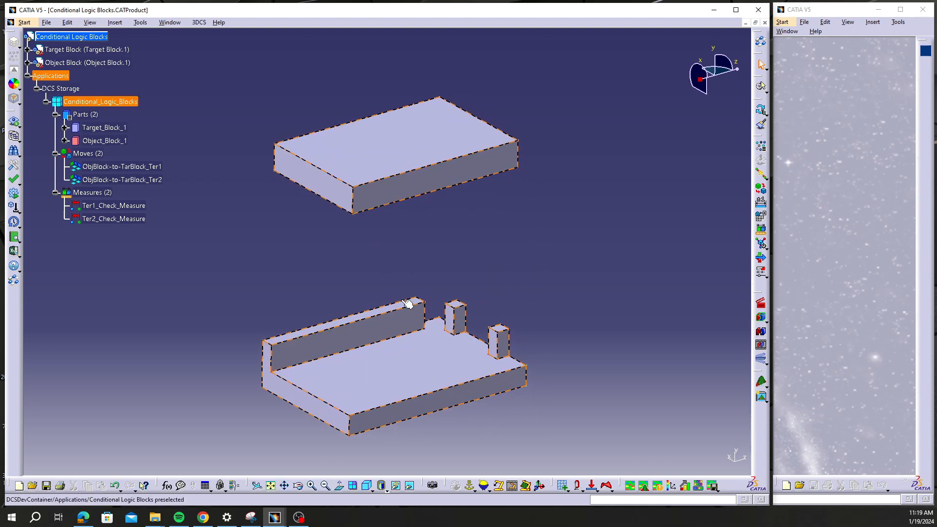
pyautogui.click(510, 273)
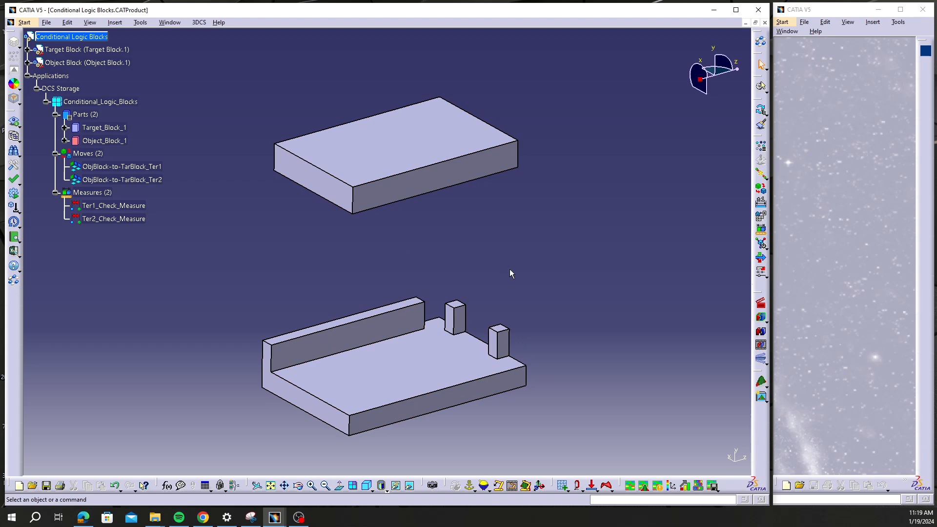
pyautogui.moveTo(539, 267)
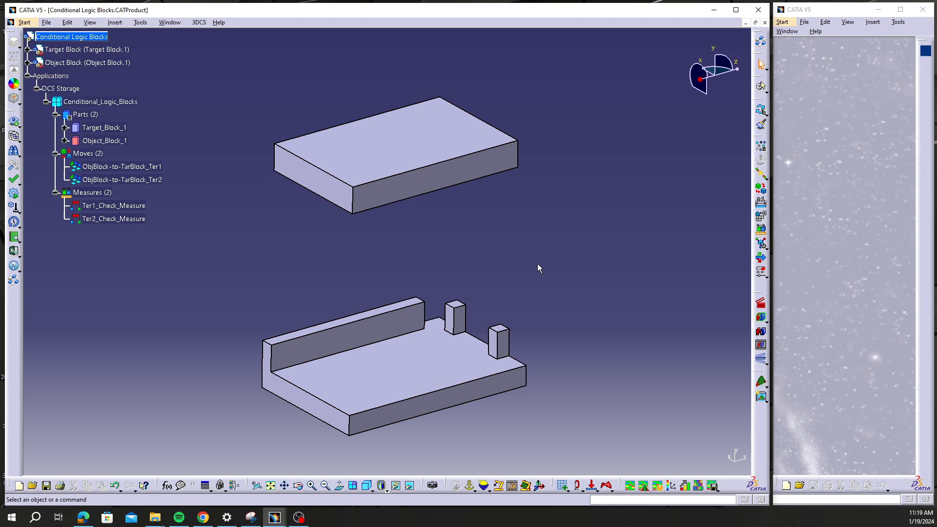